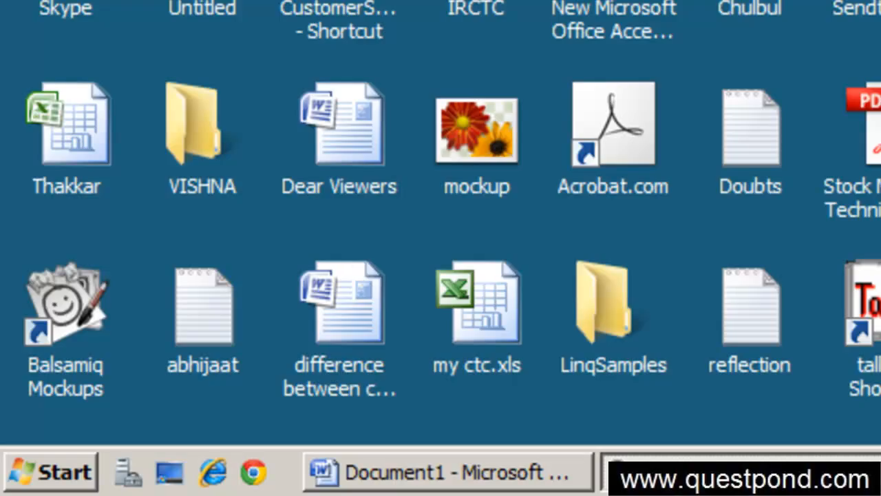
# Bring up the Start menu to reach Microsoft Visual Studio 2010
pyautogui.click(49, 471)
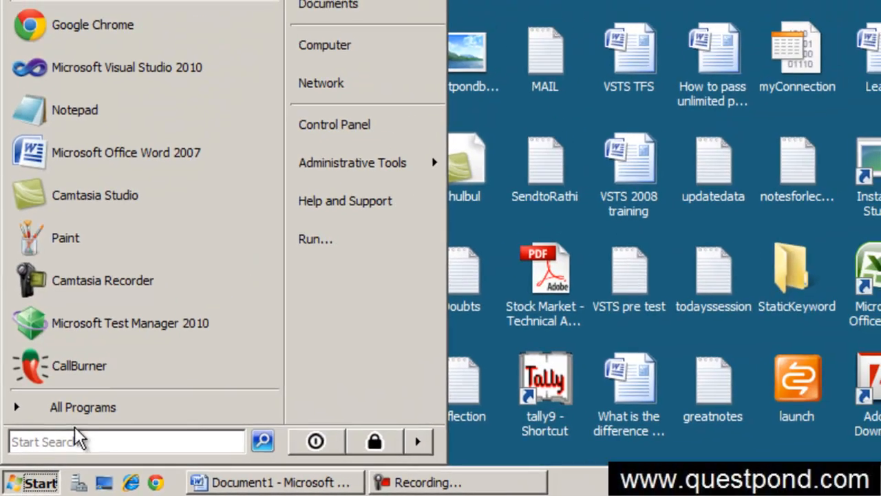
pyautogui.moveTo(127, 68)
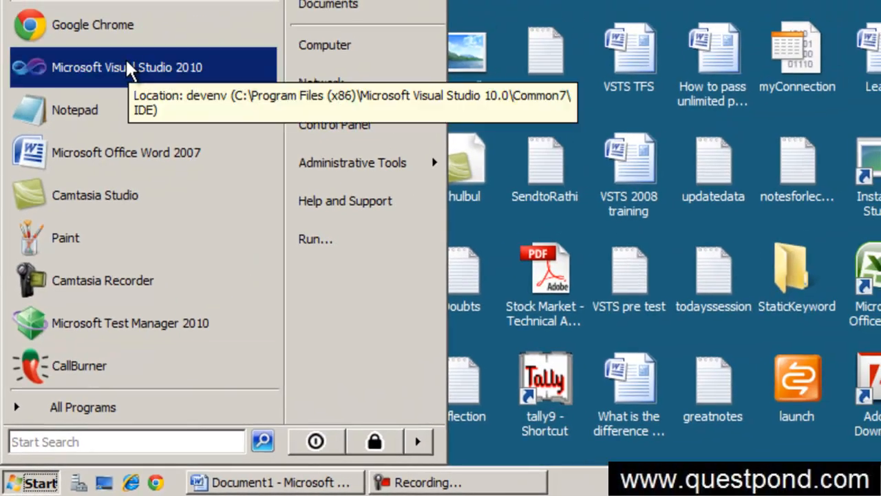
pyautogui.moveTo(181, 82)
pyautogui.write('L')
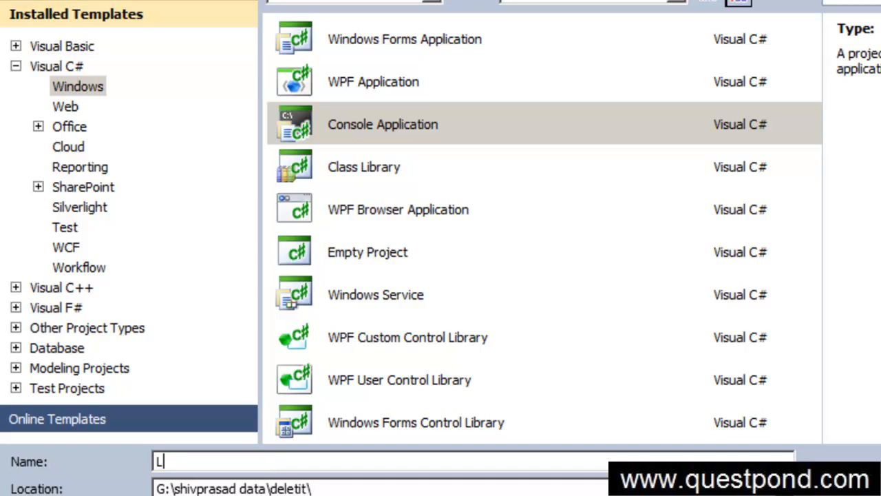
# Name the new C# console application project Lab2TakeInputData
pyautogui.write('ab2T')
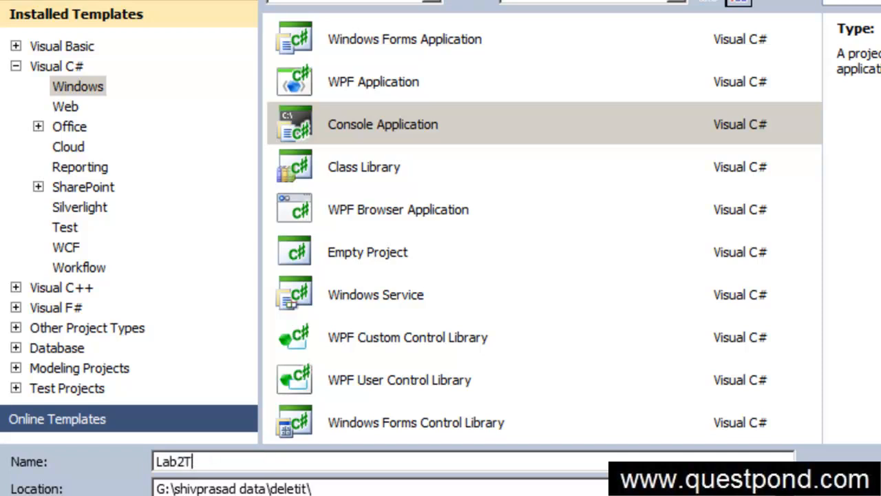
pyautogui.write('akeInputD')
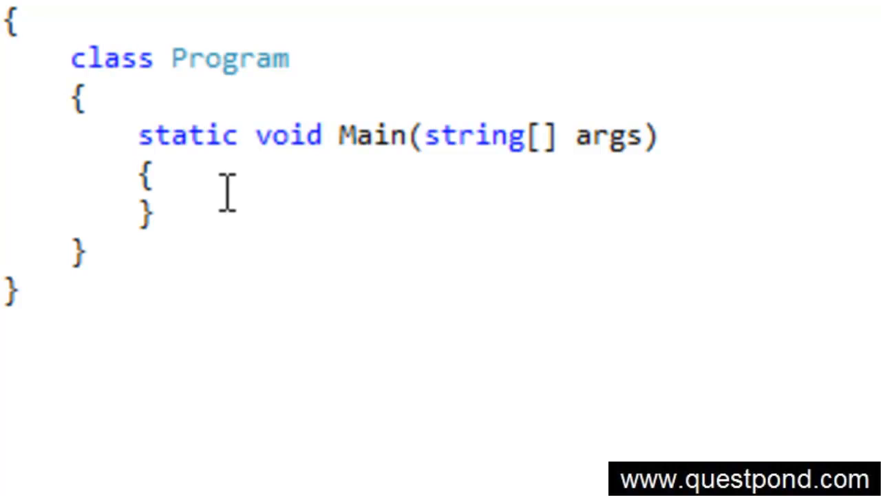
pyautogui.moveTo(255, 172)
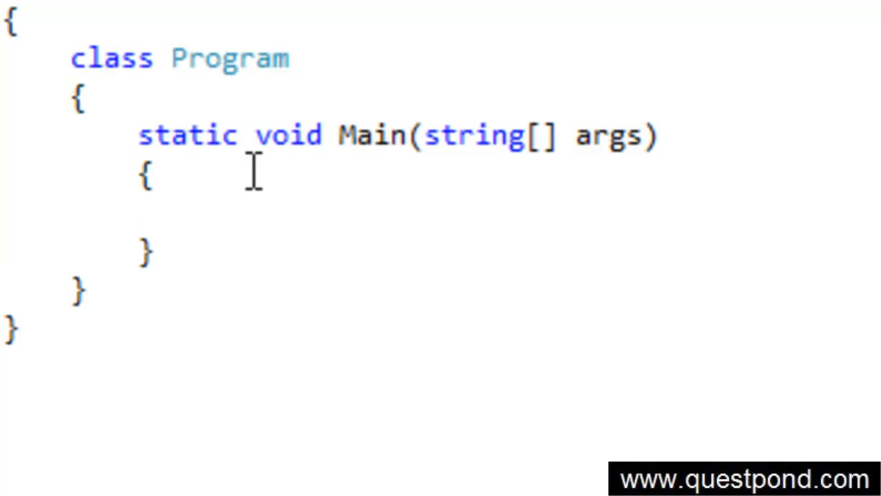
# Explore Console's WriteLine and ReadLine members via IntelliSense, then restart the statement as Console.re
pyautogui.write('Console.')
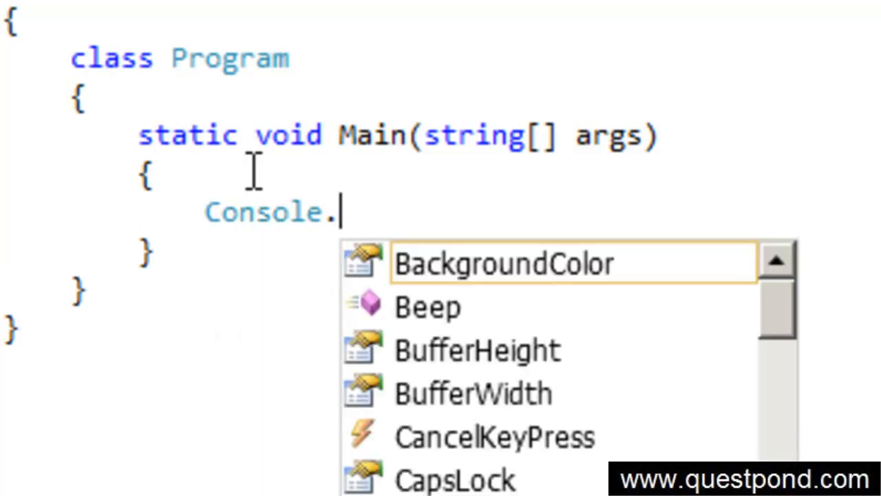
pyautogui.write('wr')
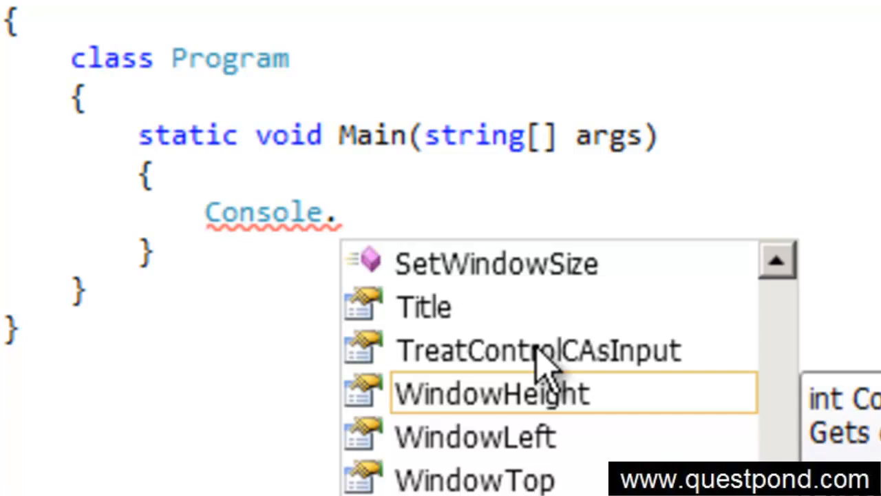
pyautogui.write('read')
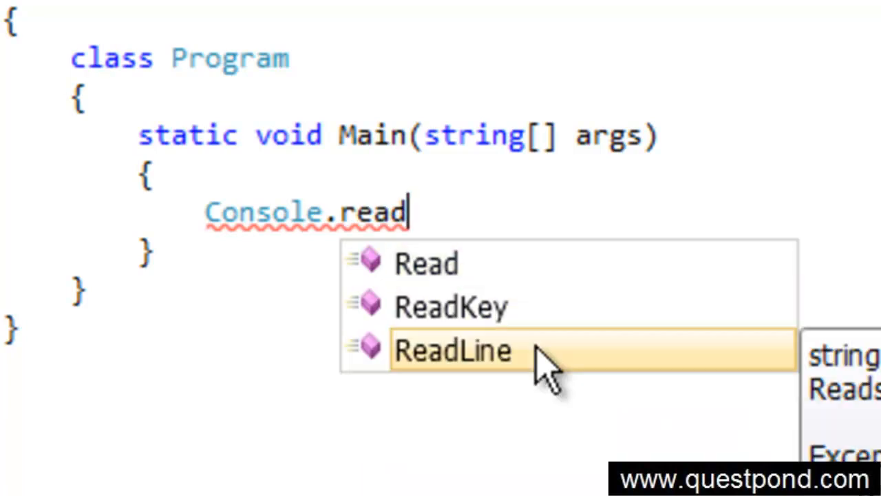
pyautogui.press('BackSpace')
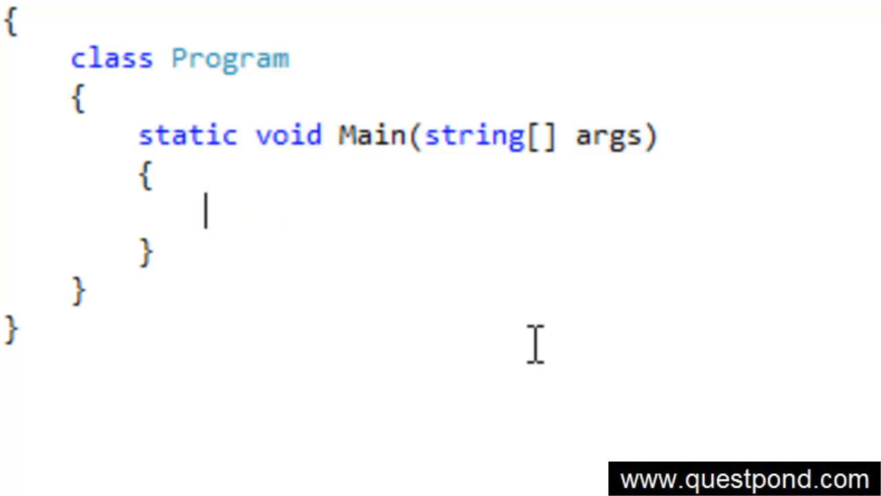
pyautogui.write('Console.re')
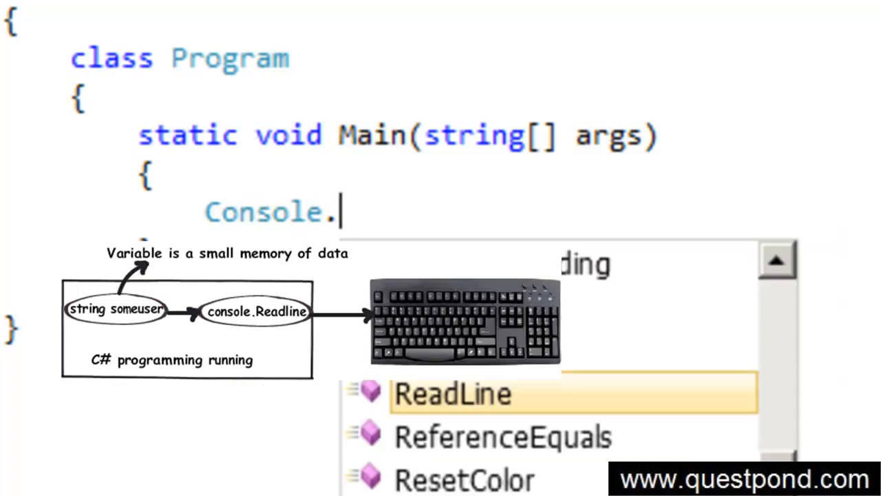
# Write Console.WriteLine("Enter your name "); as the prompt inside Main
pyautogui.write('WriteLine(')
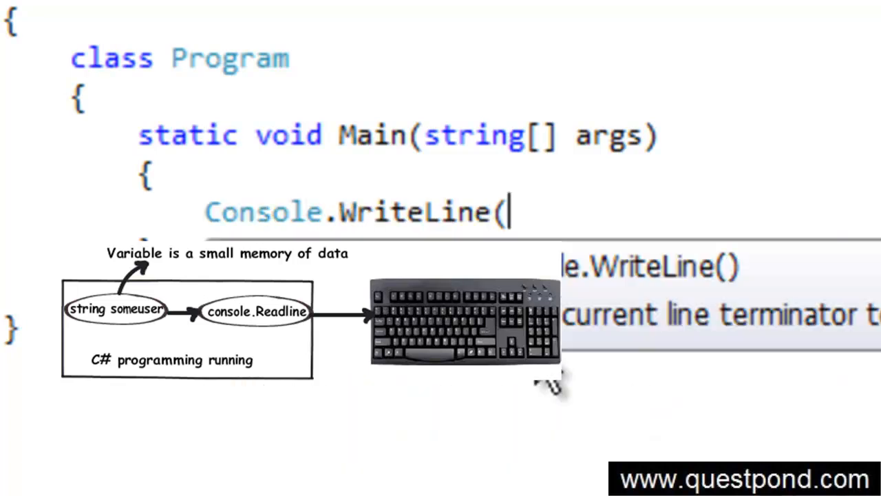
pyautogui.write('"Enter your name ");')
pyautogui.write('string SomeDatafromUs')
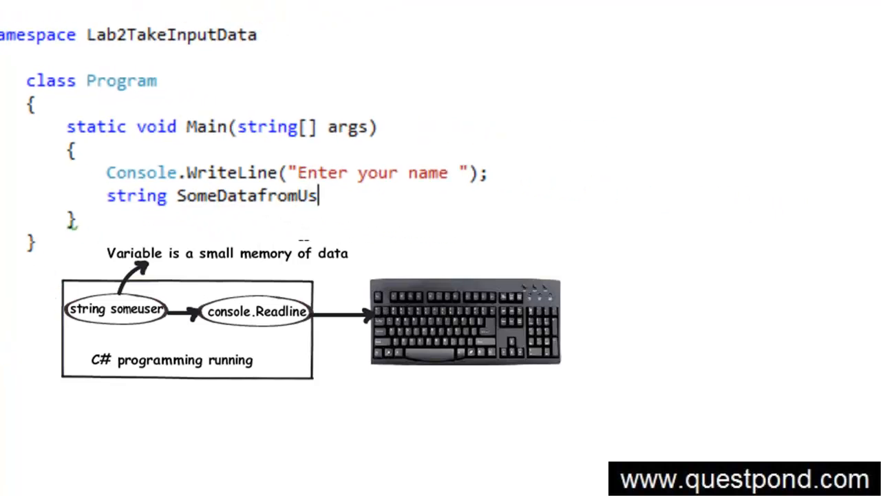
# Assign SomeDatafromUser from Console.ReadLine() to capture the typed name
pyautogui.write('er')
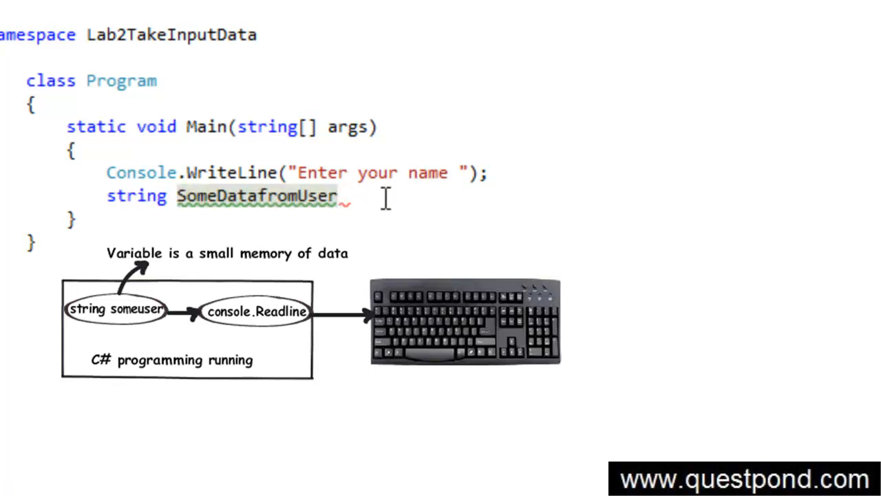
pyautogui.write('= cpons')
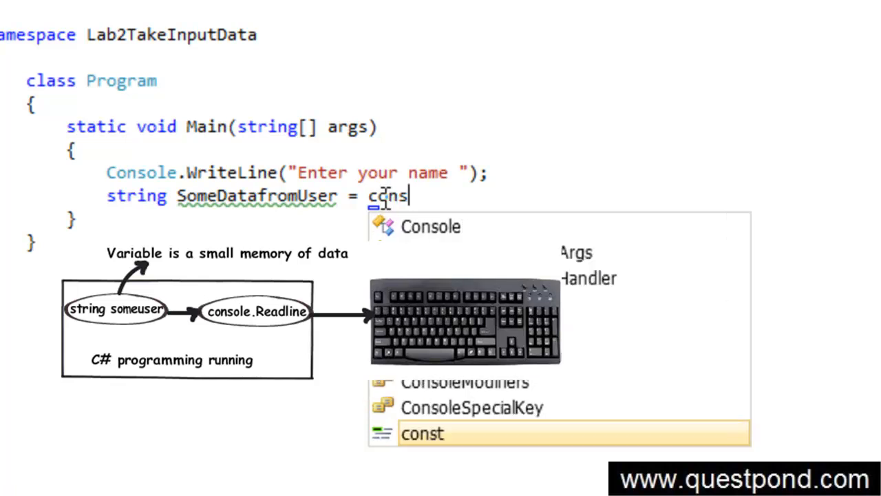
pyautogui.write('ol')
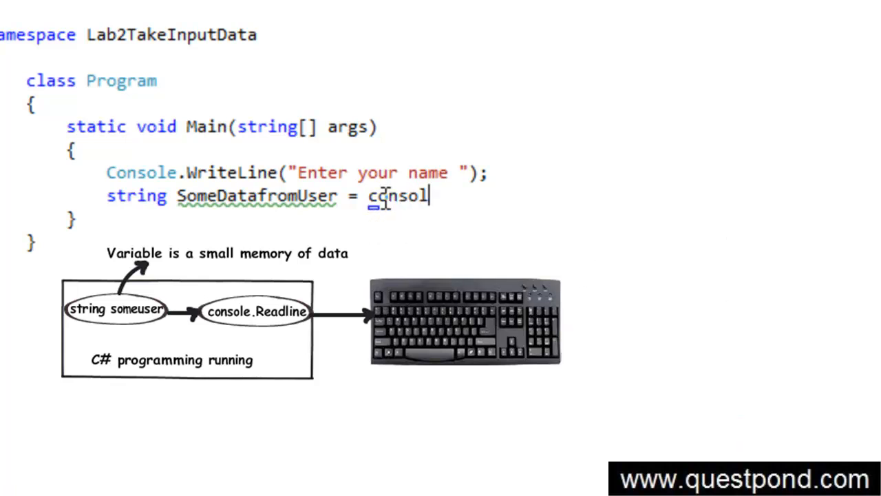
pyautogui.write('Console.re')
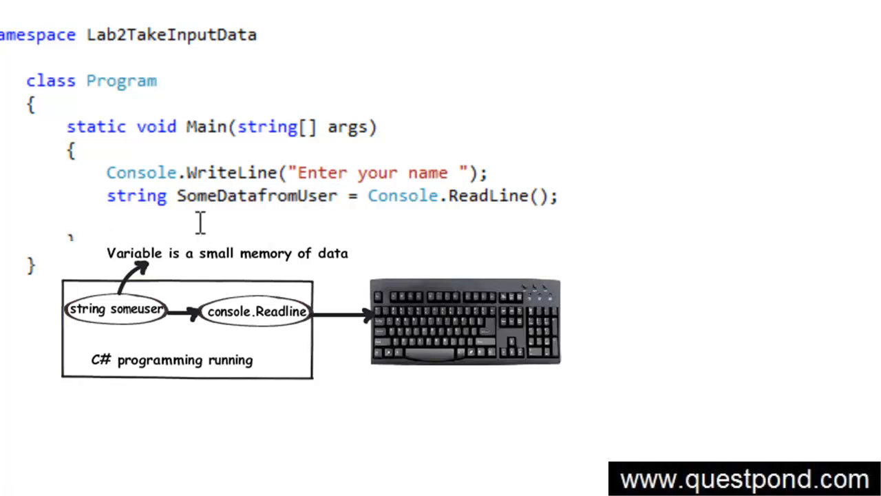
# Begin a Console.WriteLine whose text starts "Hello you have entered"
pyautogui.write('Console')
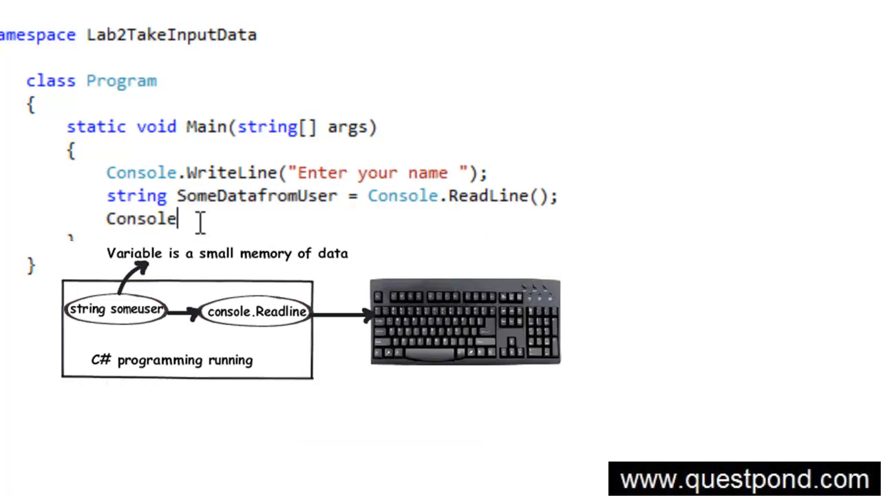
pyautogui.write('.WriteLine(')
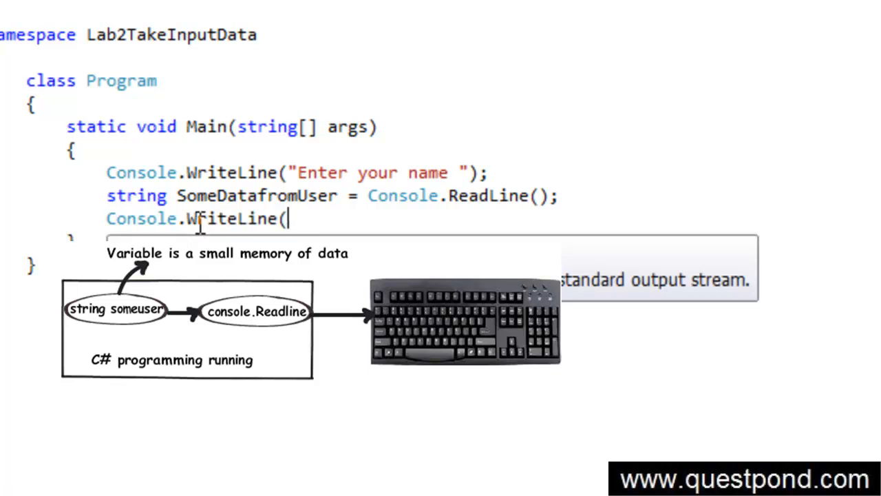
pyautogui.write('s')
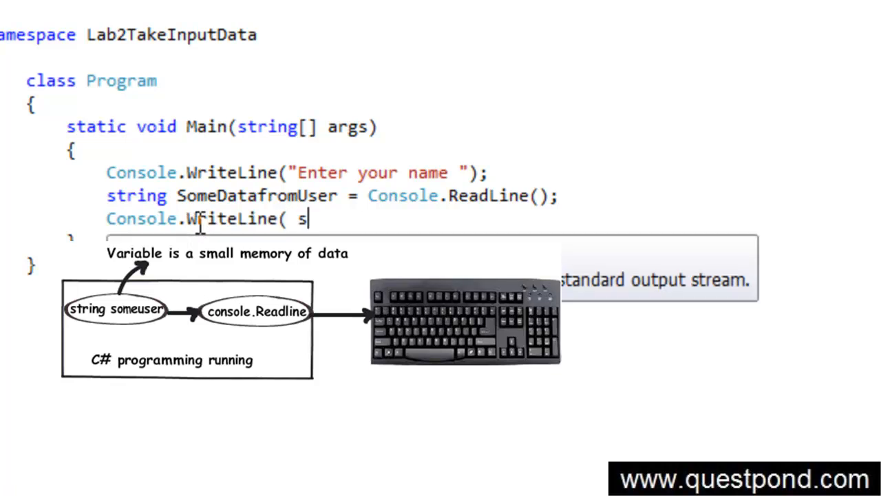
pyautogui.write('"')
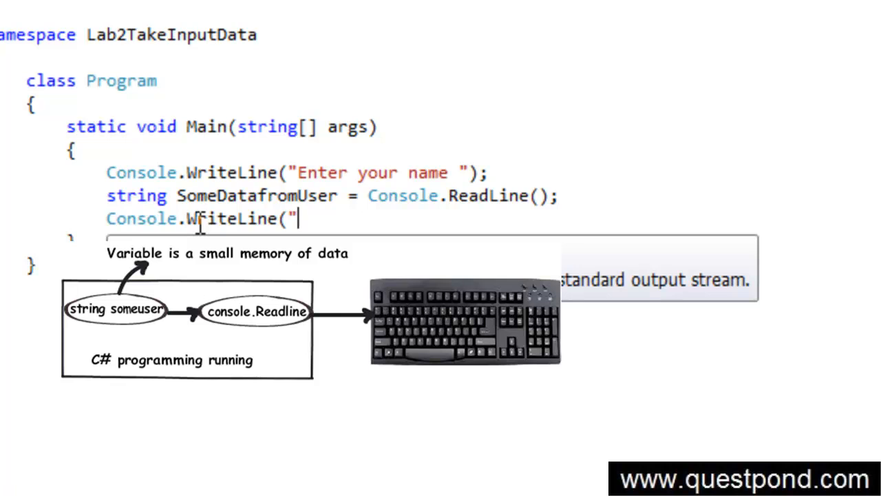
pyautogui.write('Hello you hav')
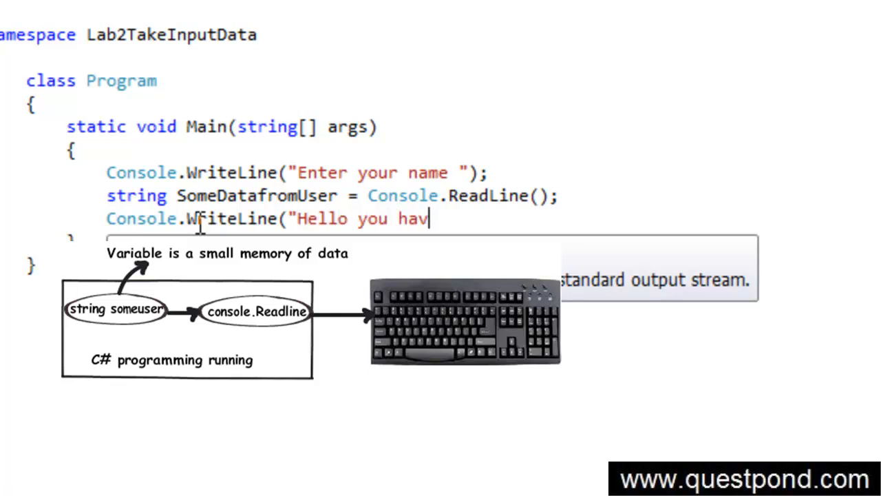
pyautogui.write('e entered " +')
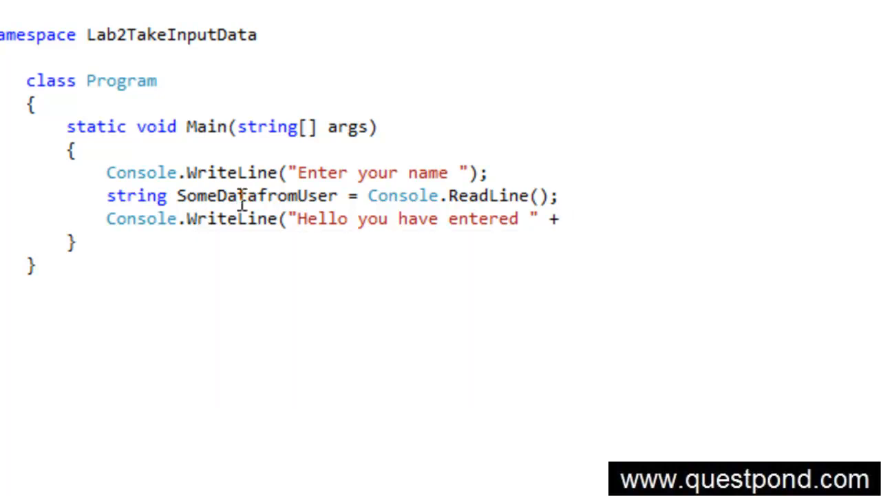
# Complete the greeting as "Hello you have entered " + SomeDatafromUser);
pyautogui.write('som')
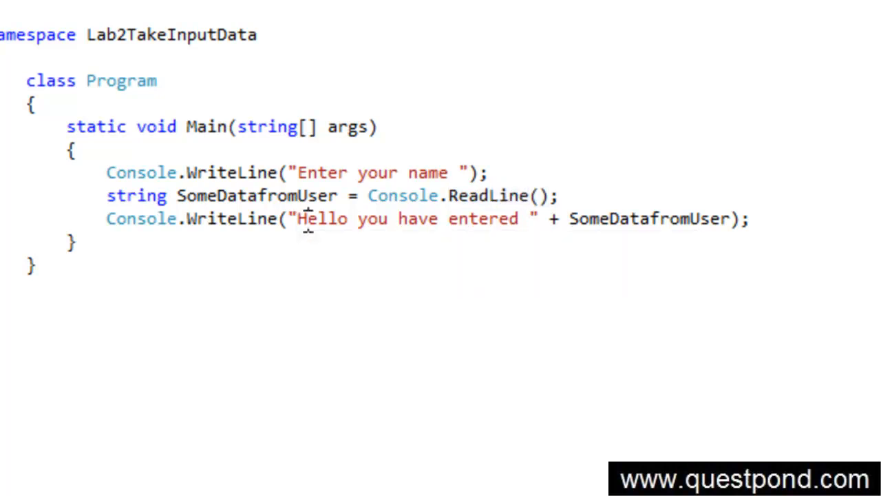
pyautogui.doubleClick(647, 219)
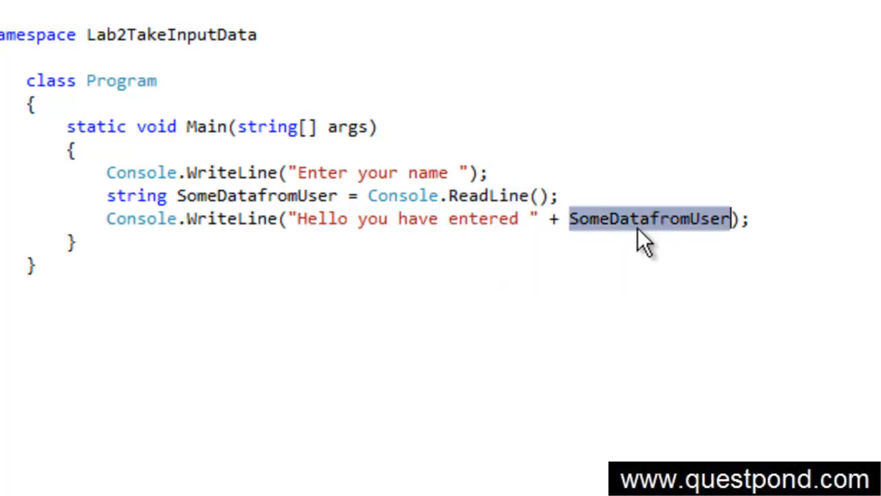
pyautogui.moveTo(328, 219)
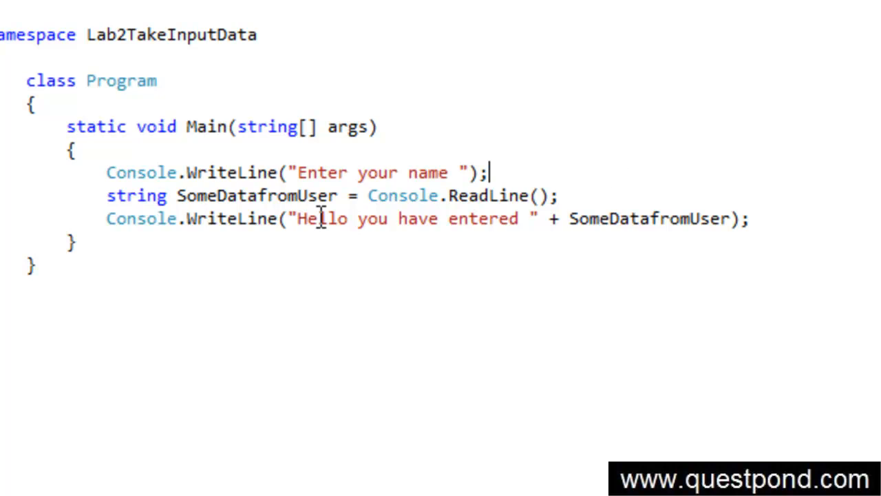
pyautogui.doubleClick(256, 196)
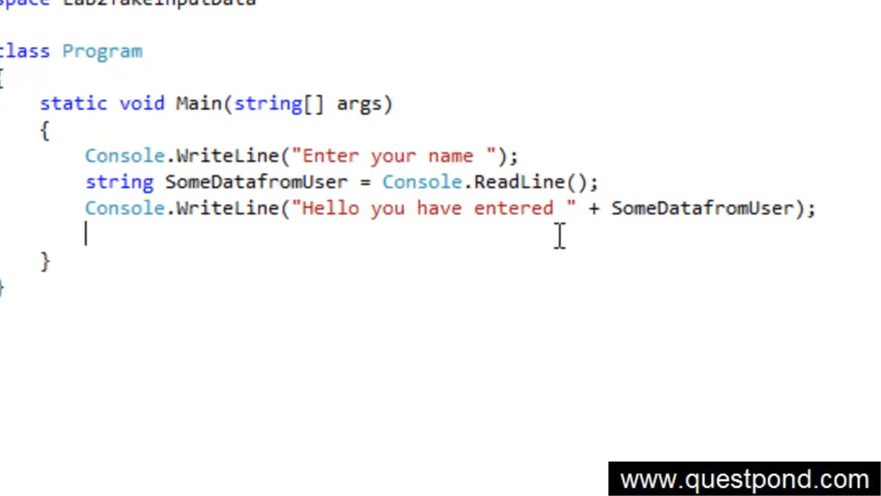
# End Main with Console.ReadLine(); so the console waits before closing
pyautogui.write('cons')
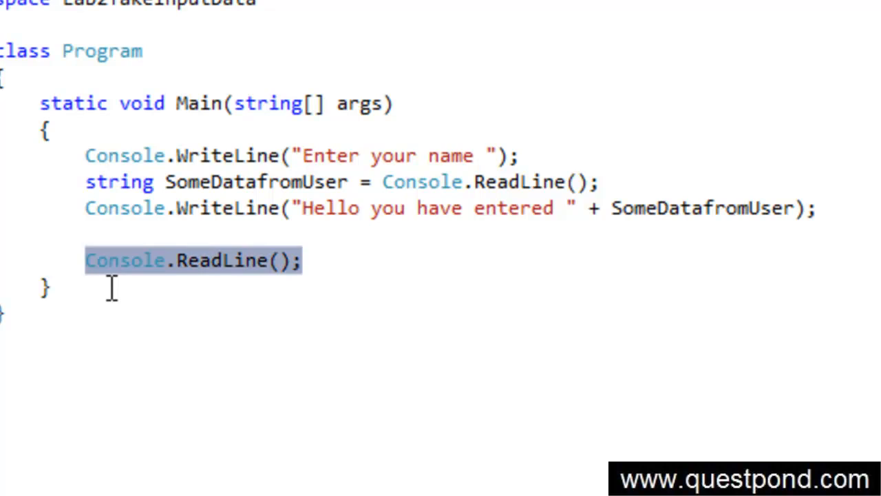
pyautogui.click(111, 288)
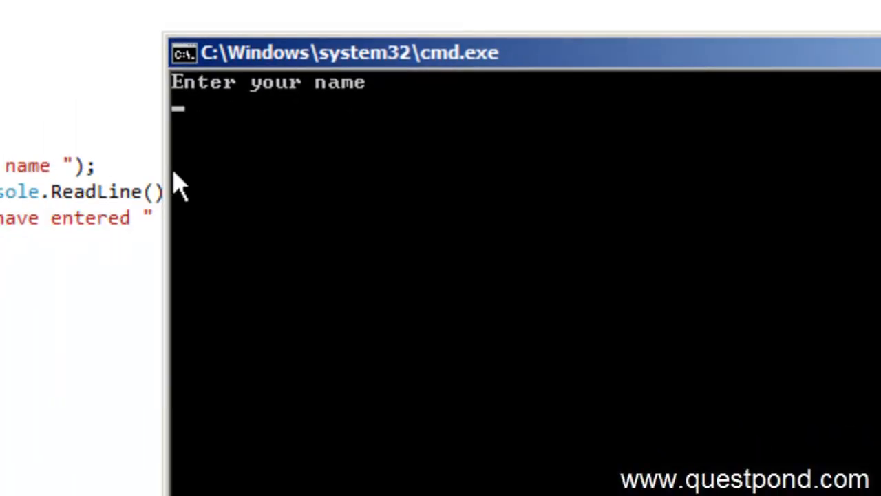
pyautogui.moveTo(351, 117)
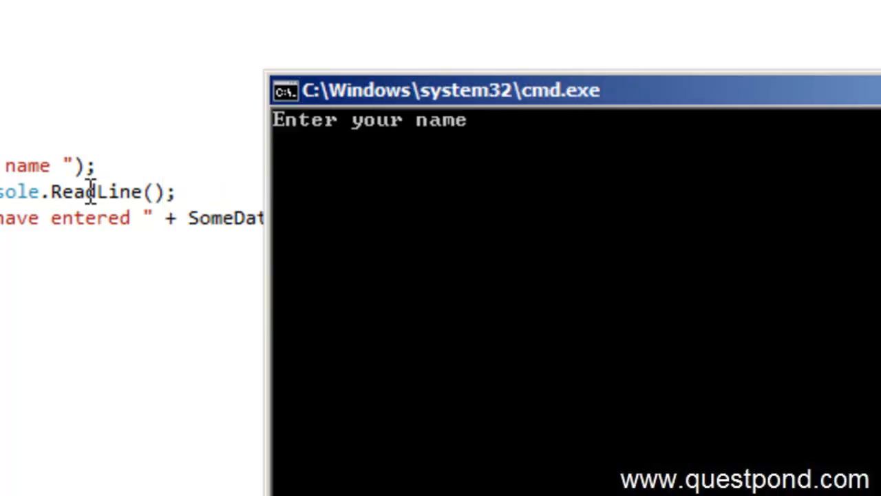
# Answer the running program's name prompt with "Good evening" to see the greeting echoed
pyautogui.write('Good')
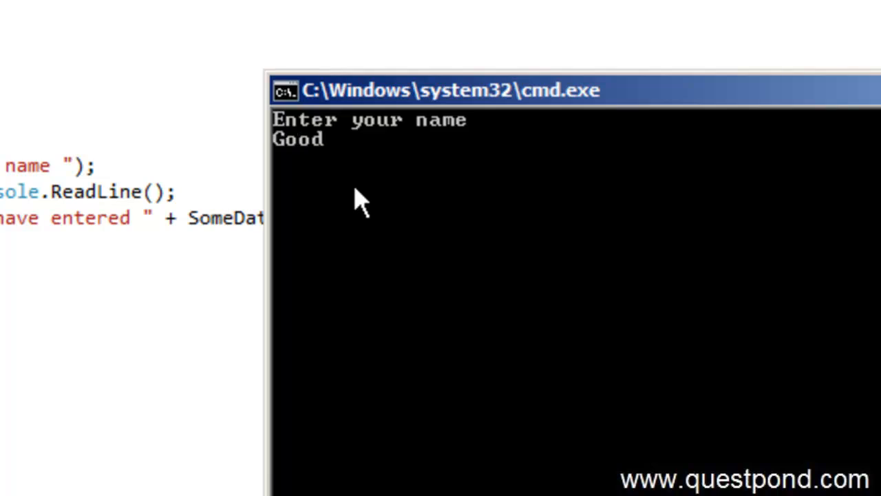
pyautogui.write('evening')
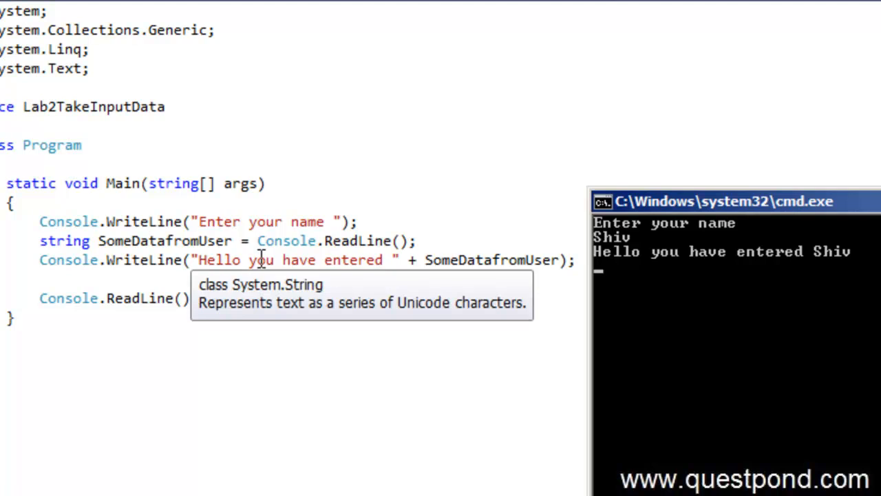
pyautogui.moveTo(451, 259)
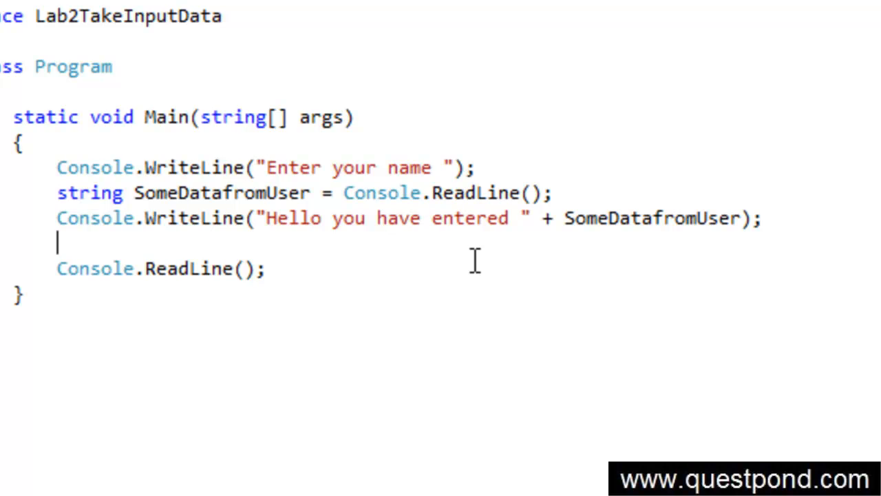
pyautogui.moveTo(563, 432)
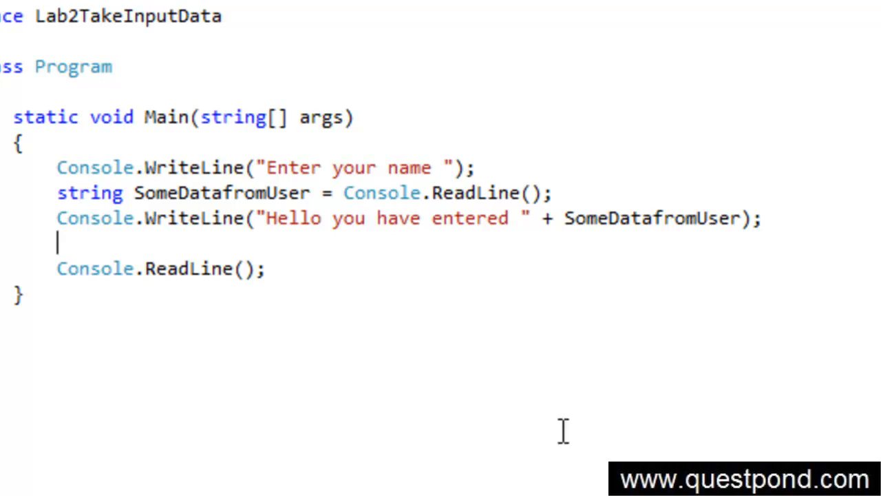